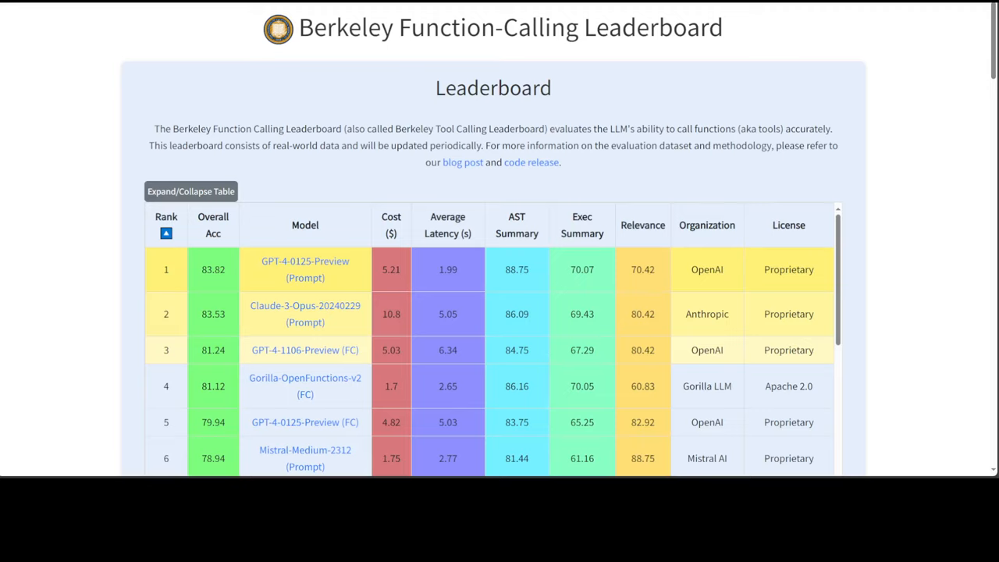
mouse_move(922, 37)
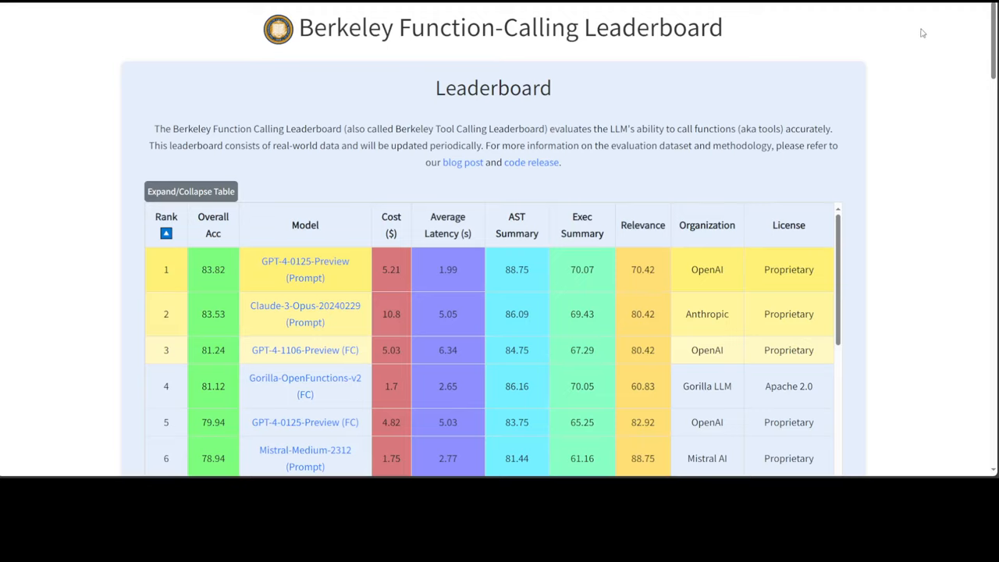
Sort the leaderboard ranking table by the Cost ($) column, most expensive first.
scroll("down", 3)
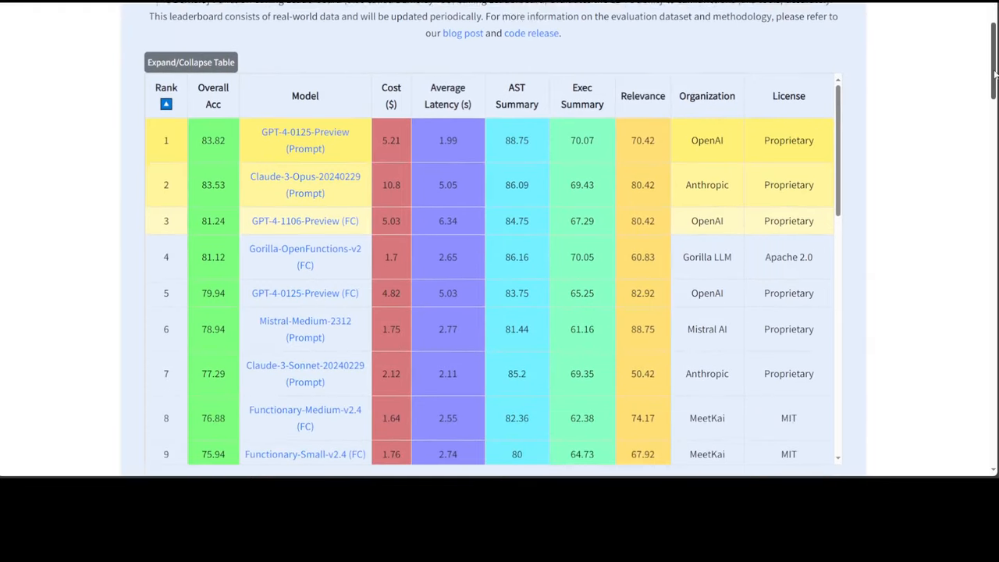
scroll("down", 3)
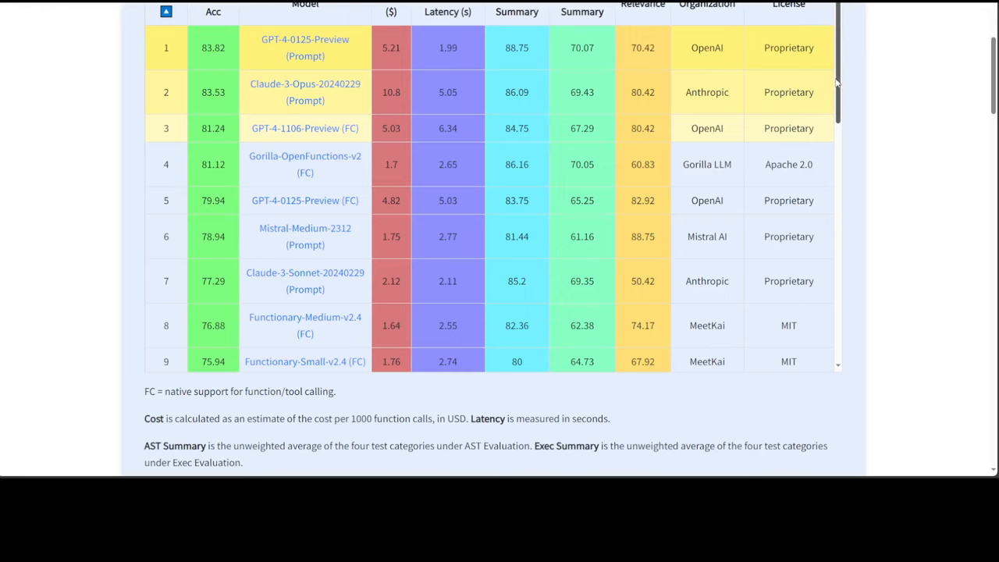
scroll("down", 3)
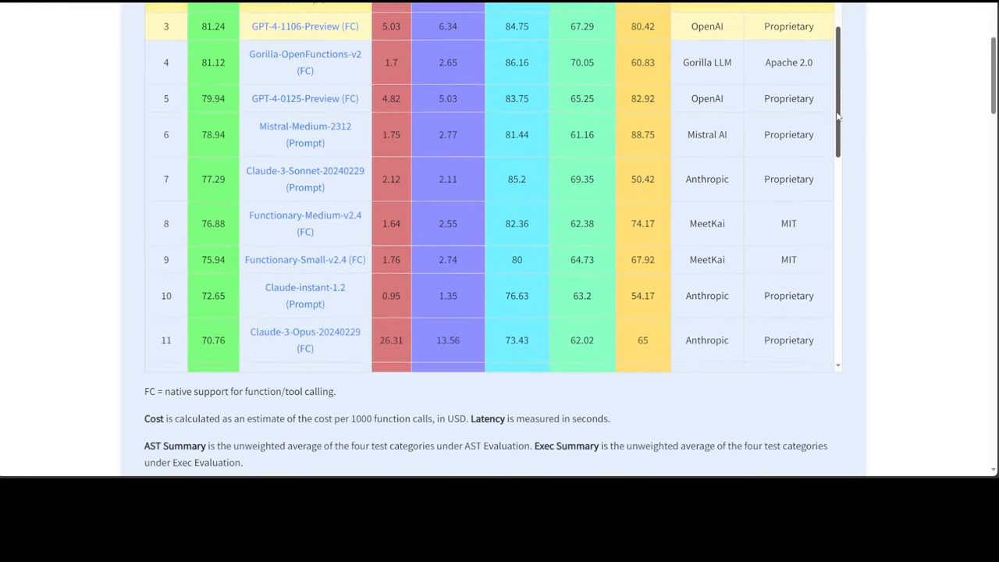
scroll("down", 3)
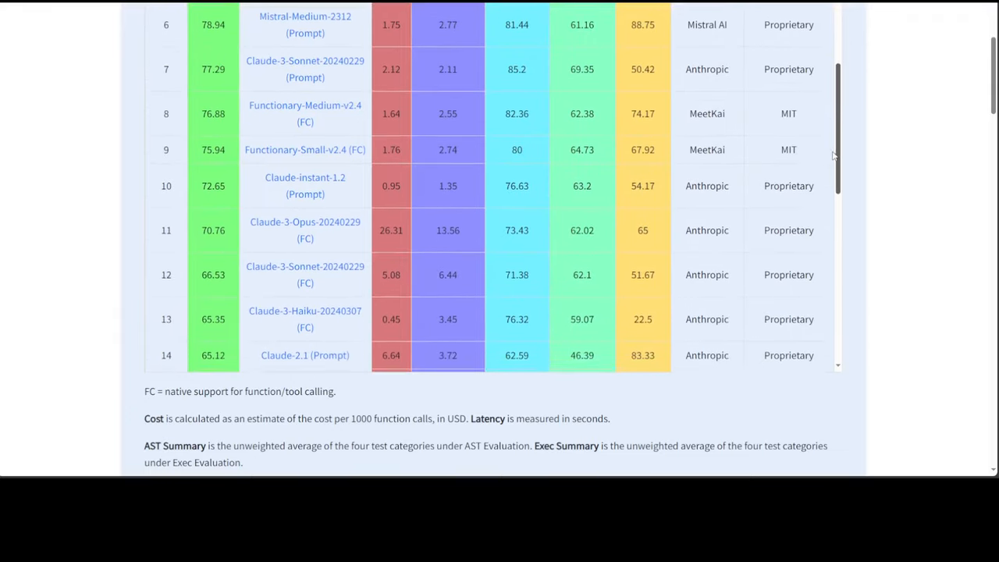
scroll("down", 3)
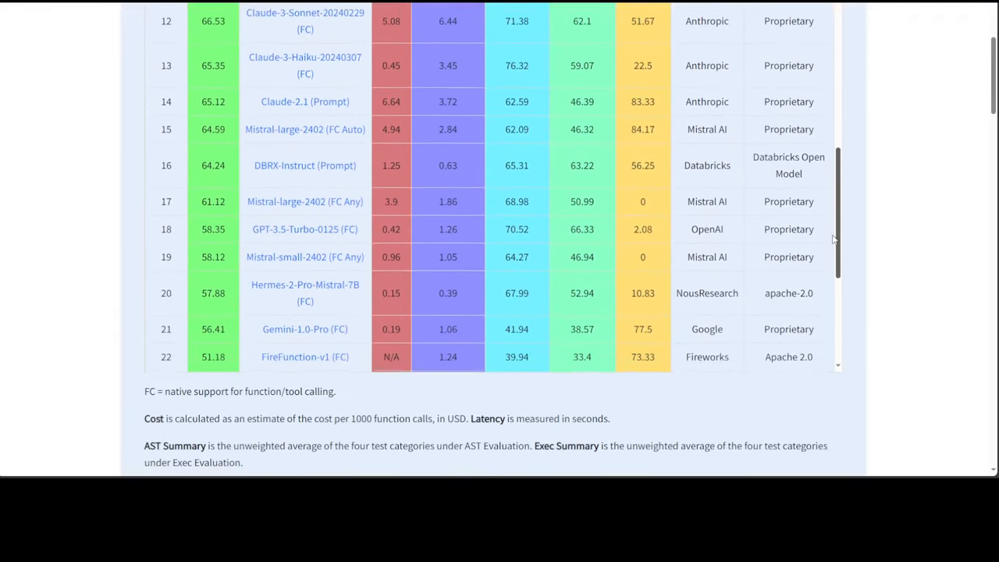
scroll("down", 3)
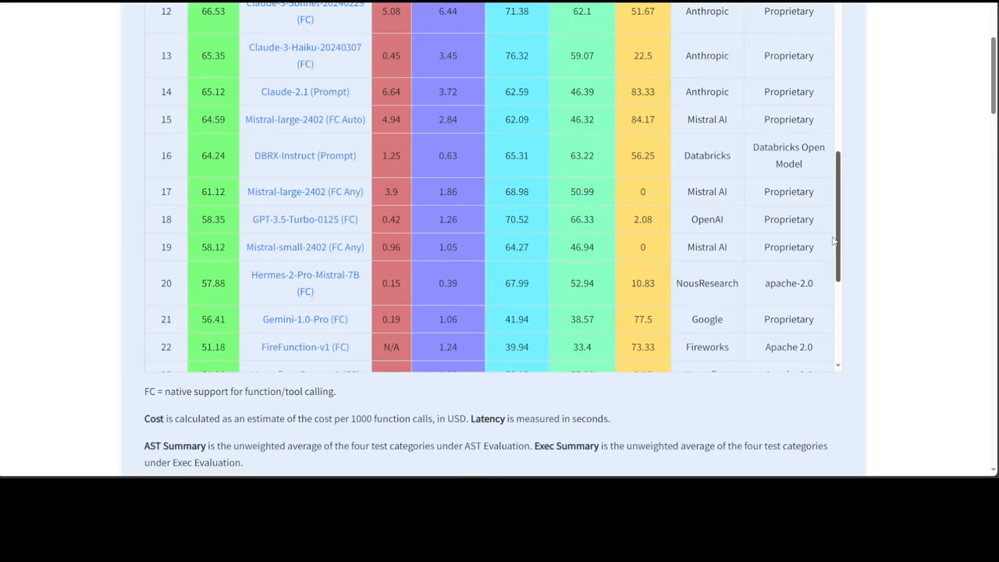
scroll("down", 3)
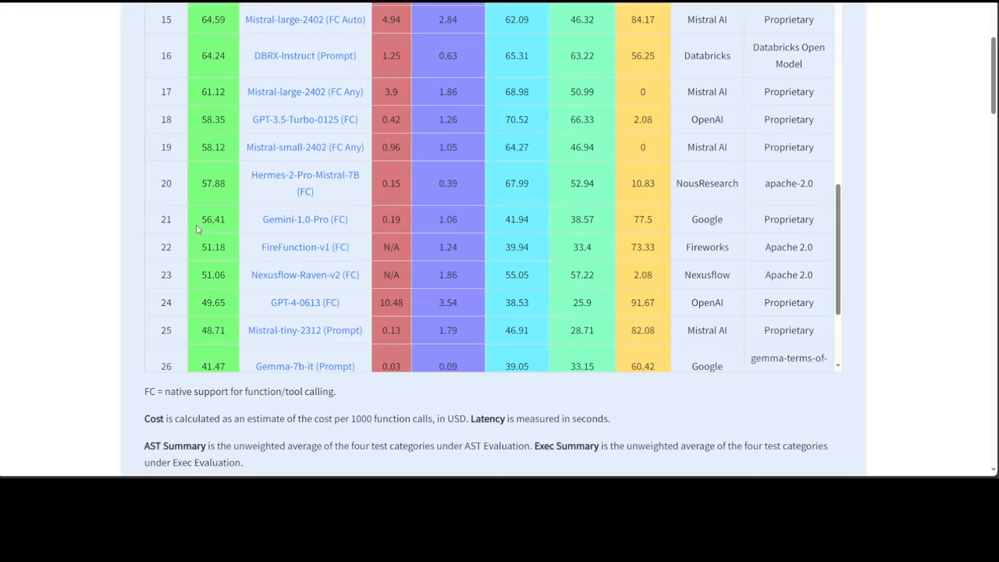
mouse_move(206, 196)
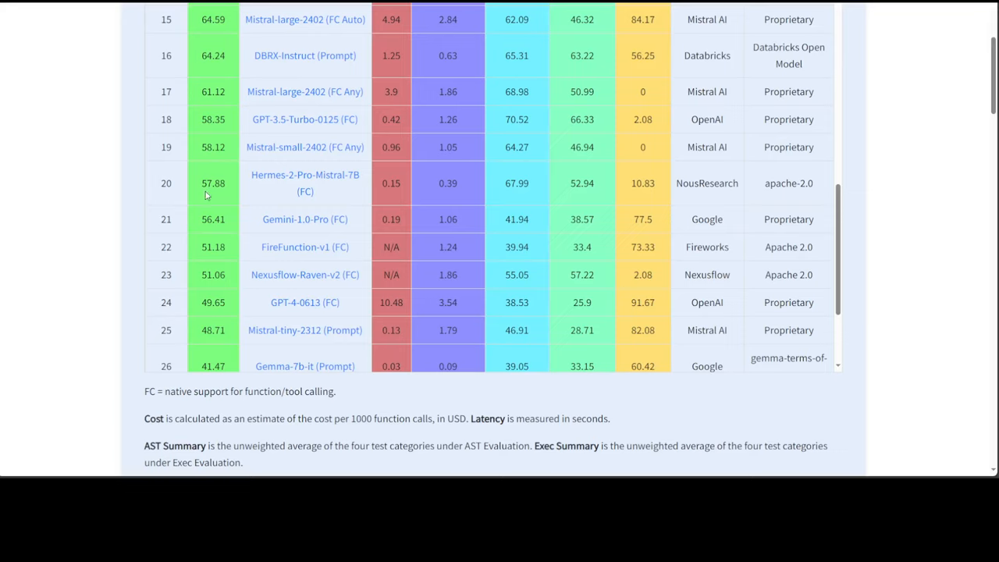
mouse_move(320, 240)
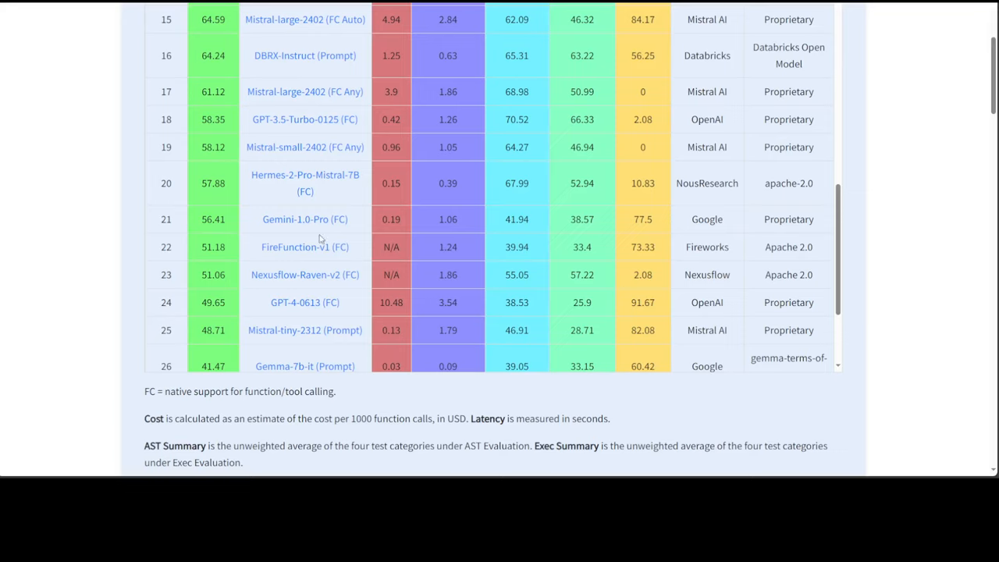
mouse_move(278, 236)
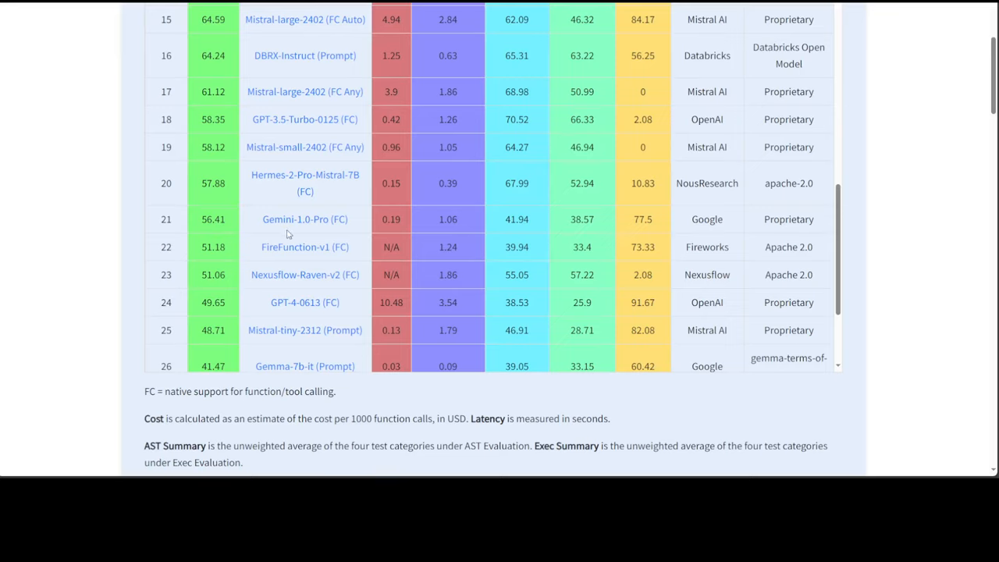
scroll("down", 3)
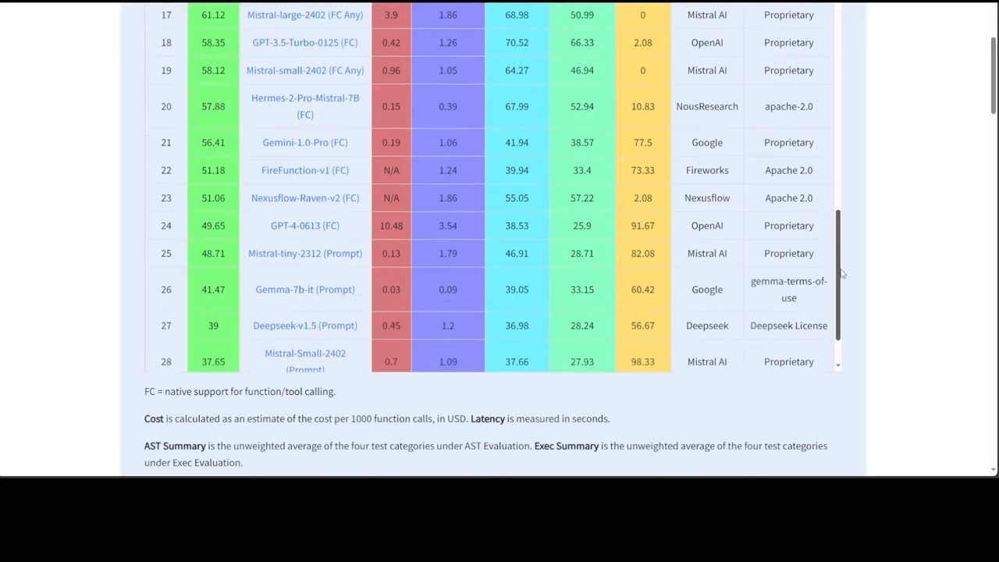
scroll("down", 3)
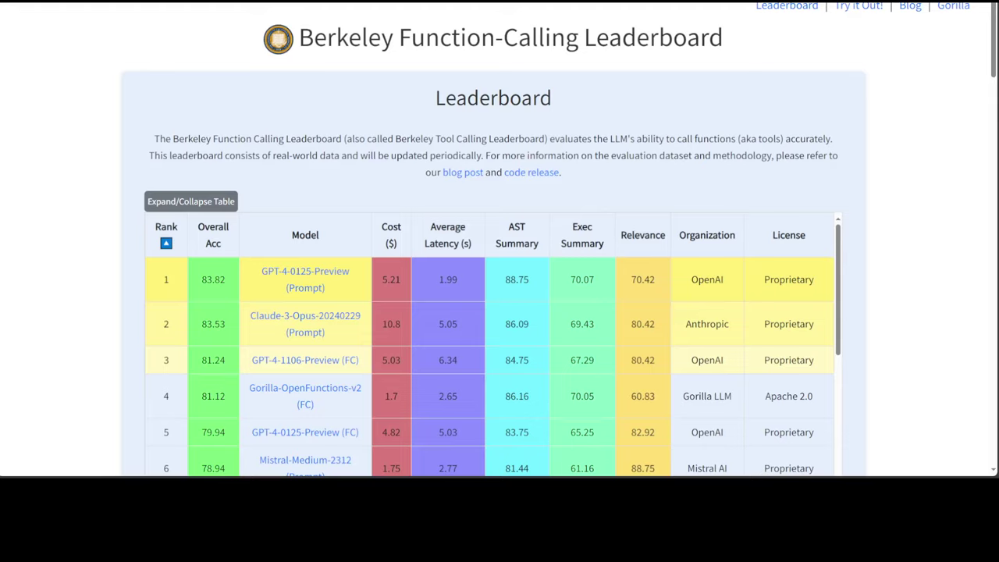
mouse_move(944, 356)
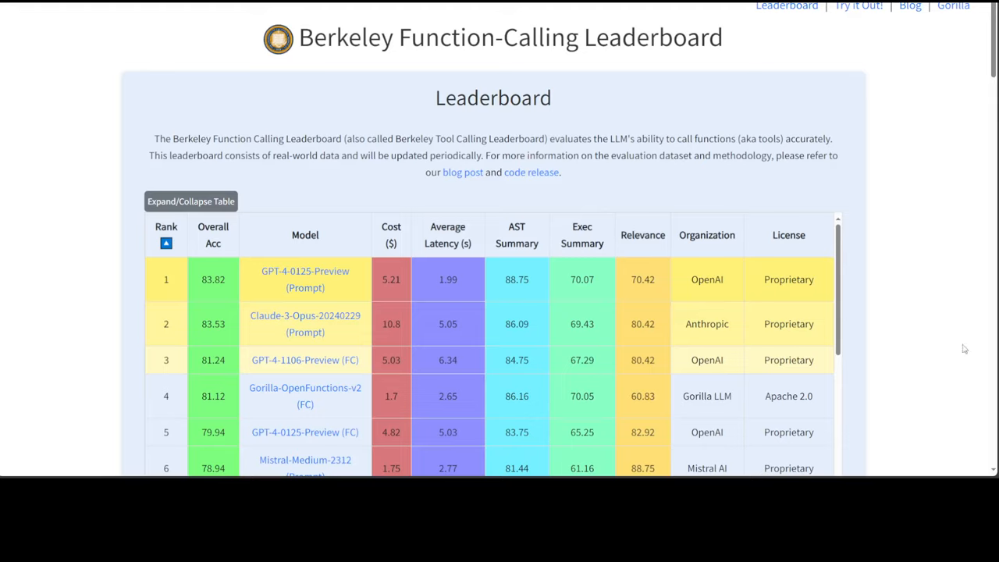
scroll("down", 3)
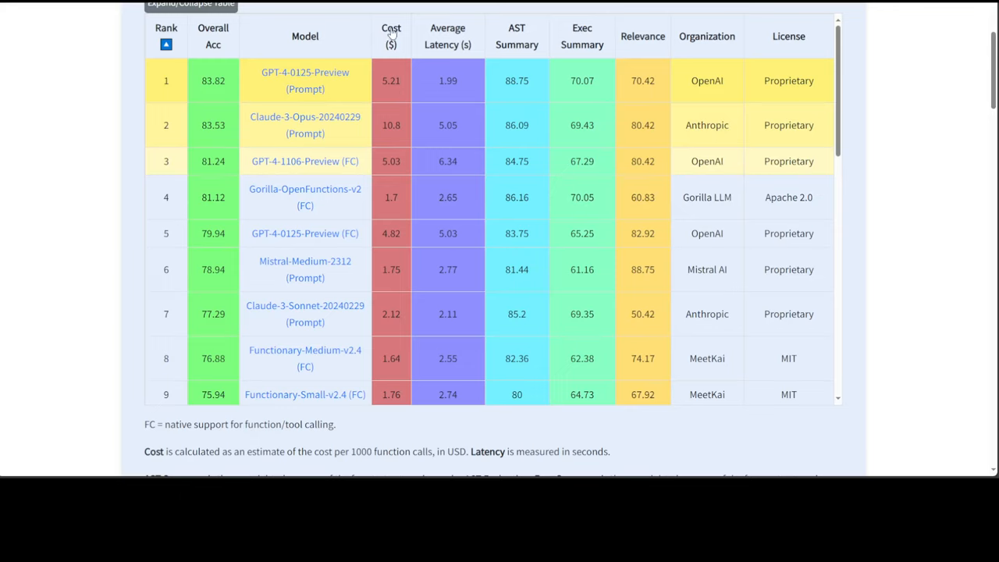
left_click(388, 30)
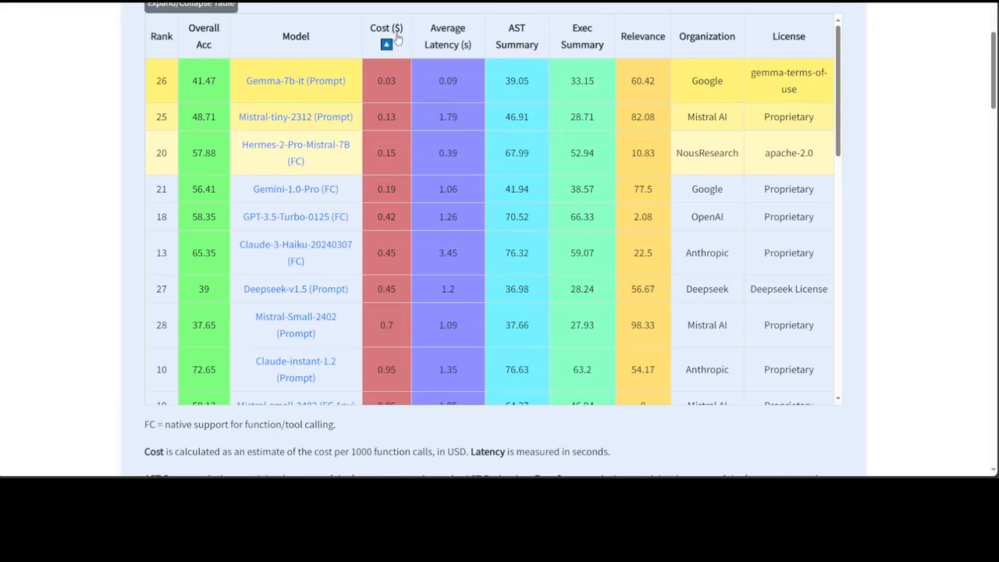
left_click(385, 45)
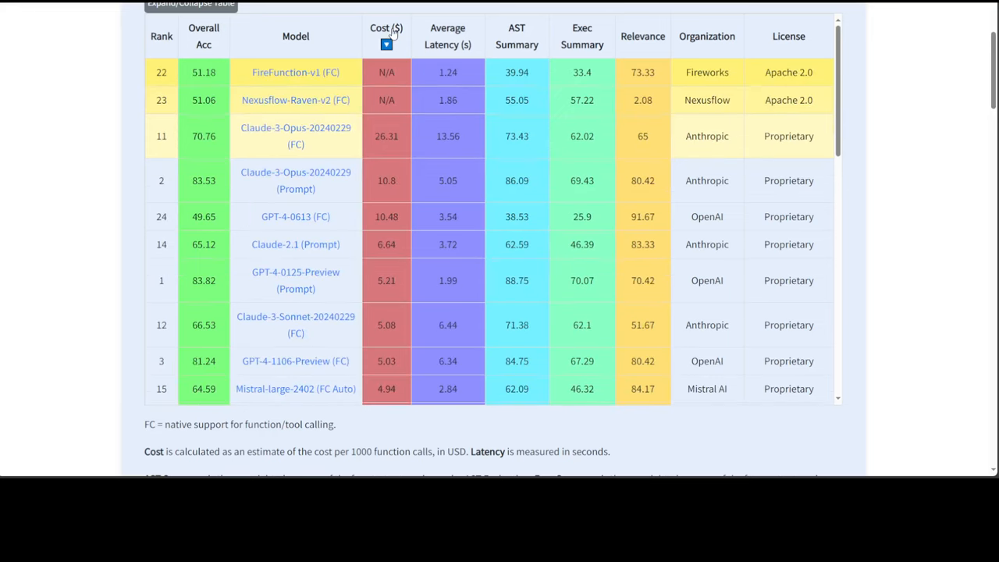
mouse_move(410, 159)
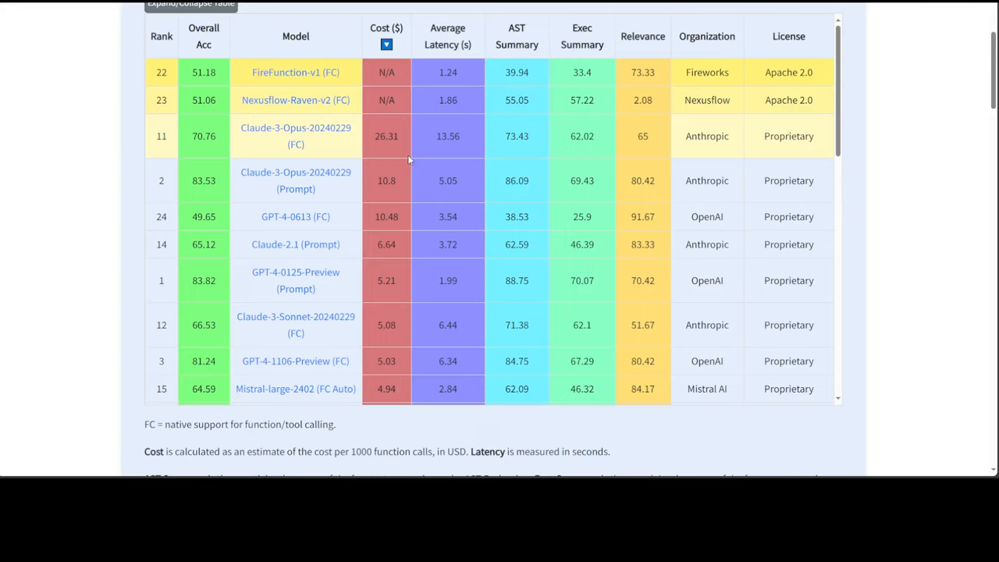
mouse_move(341, 141)
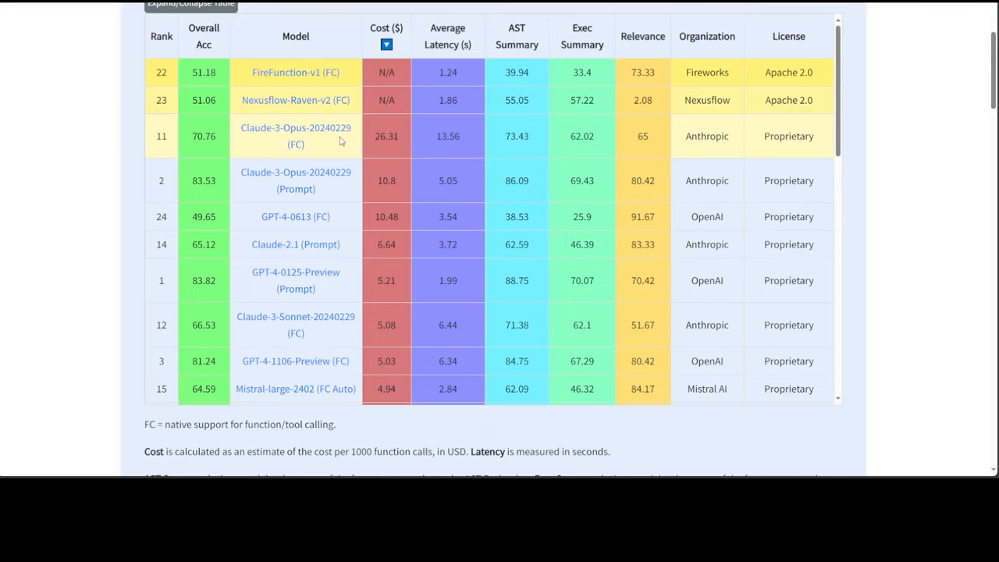
mouse_move(407, 149)
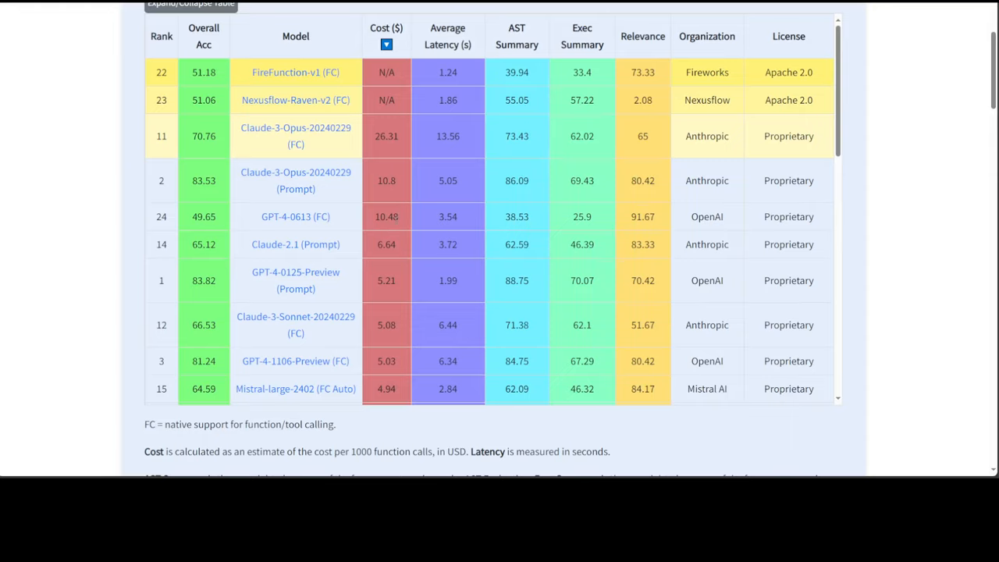
mouse_move(841, 124)
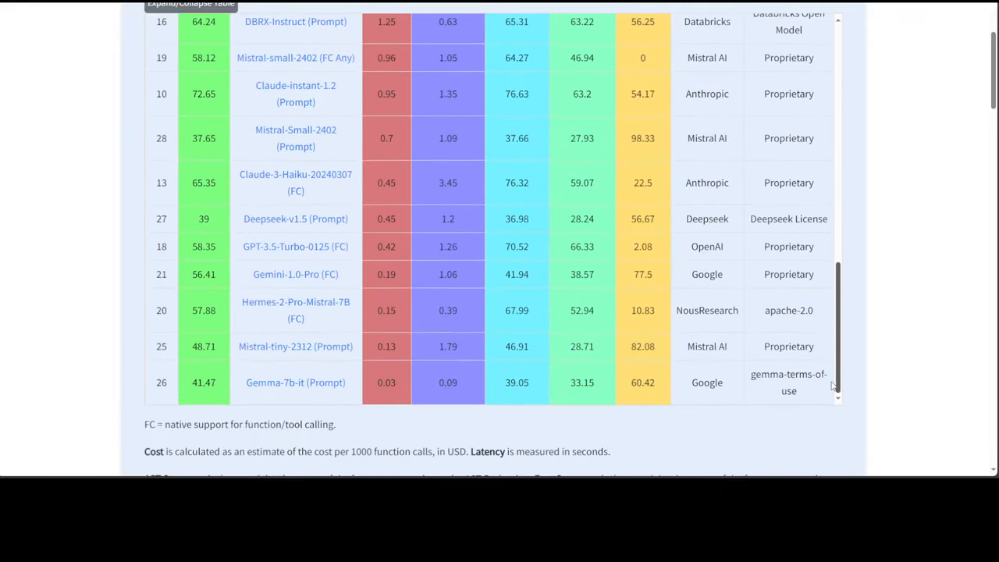
left_click(385, 27)
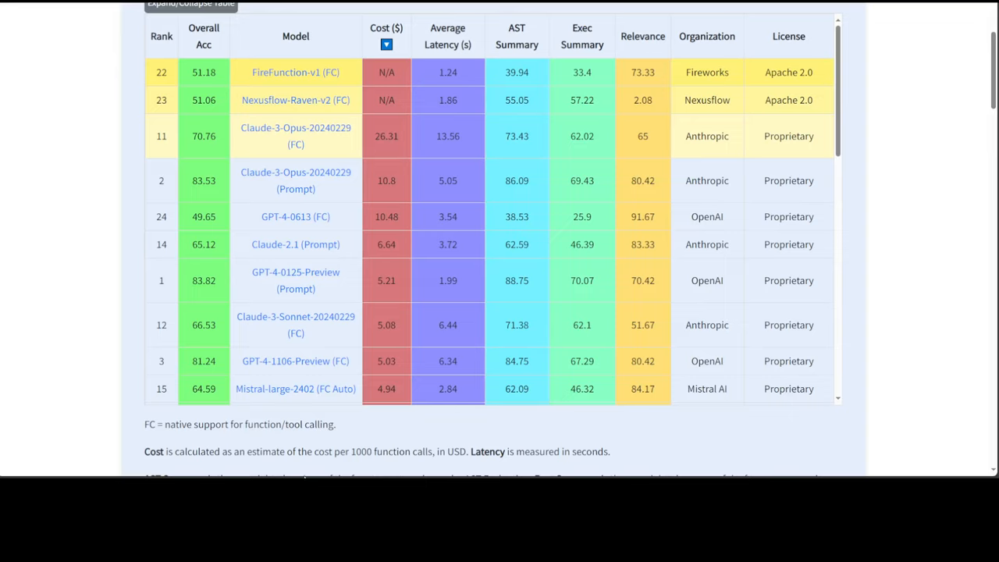
mouse_move(395, 468)
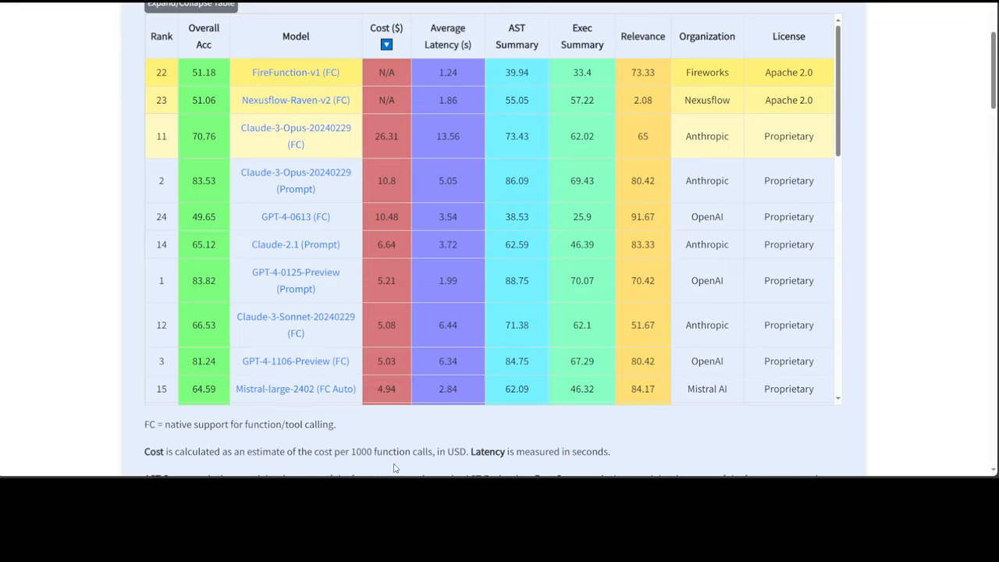
mouse_move(515, 462)
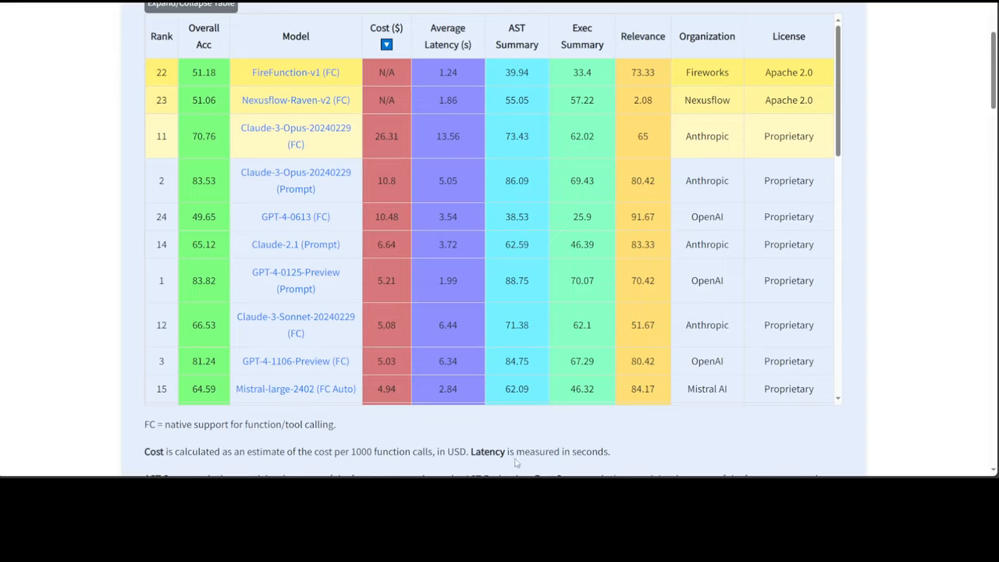
mouse_move(531, 141)
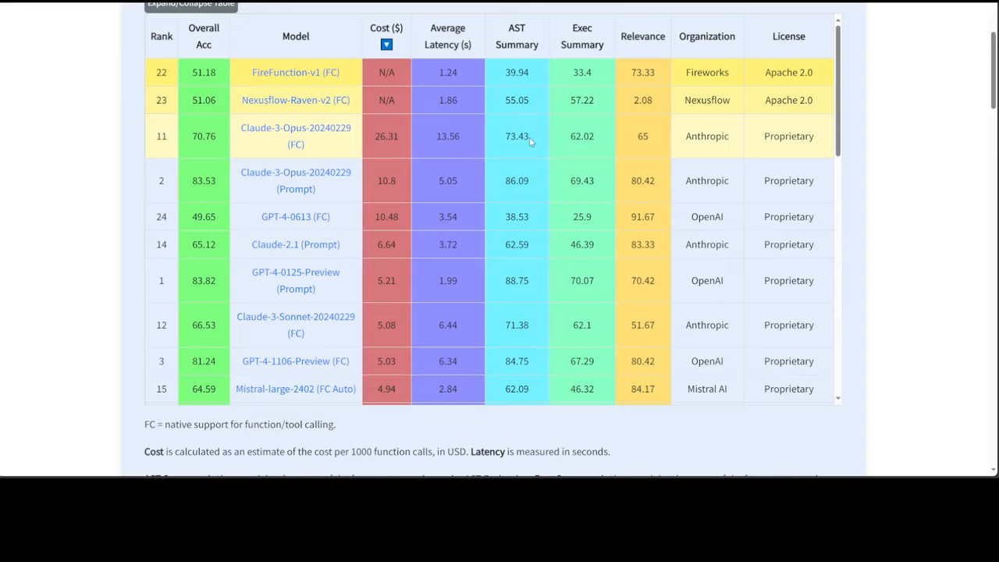
mouse_move(457, 46)
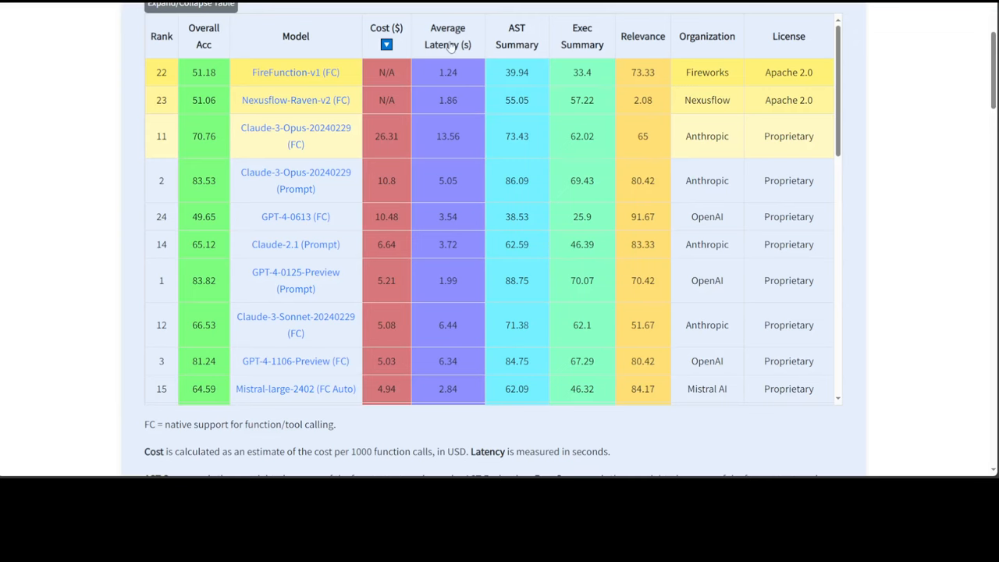
Sort the ranking table by the Average Latency (s) column.
left_click(452, 45)
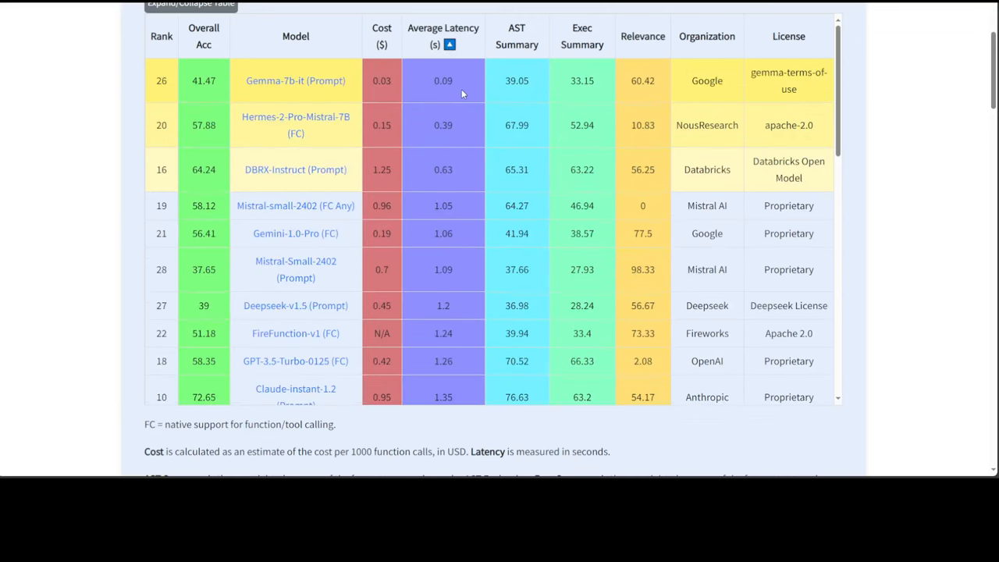
left_click(450, 44)
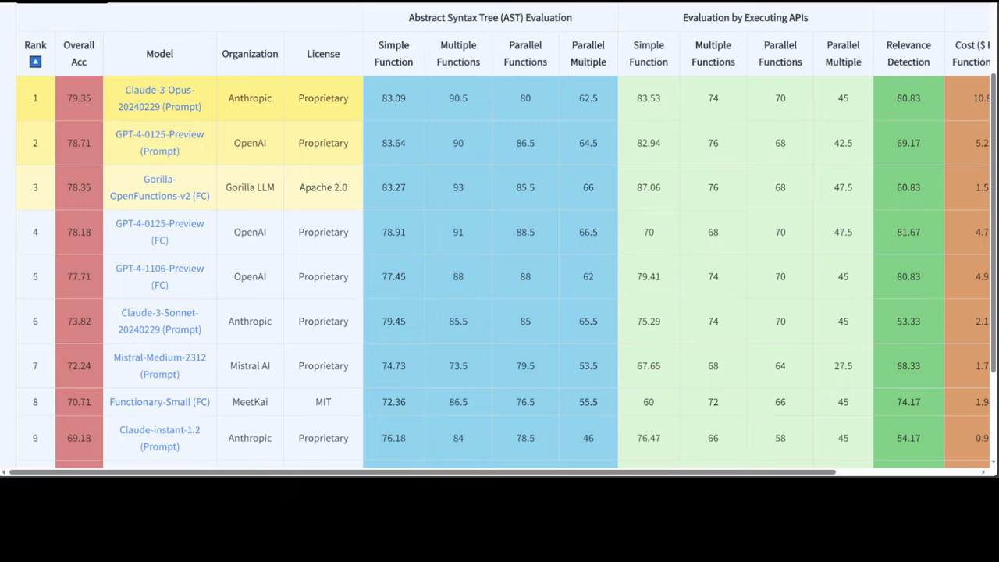
mouse_move(126, 208)
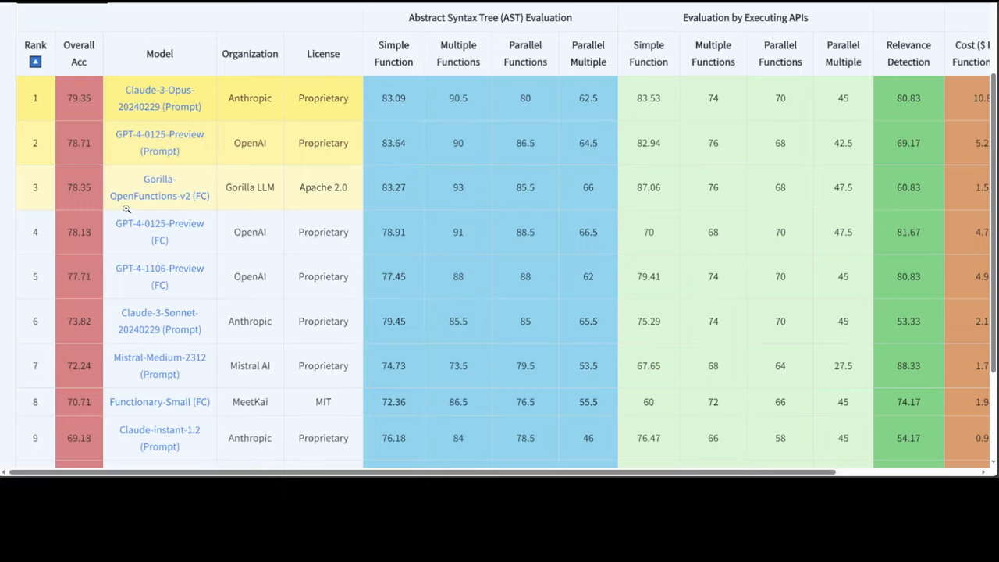
mouse_move(408, 142)
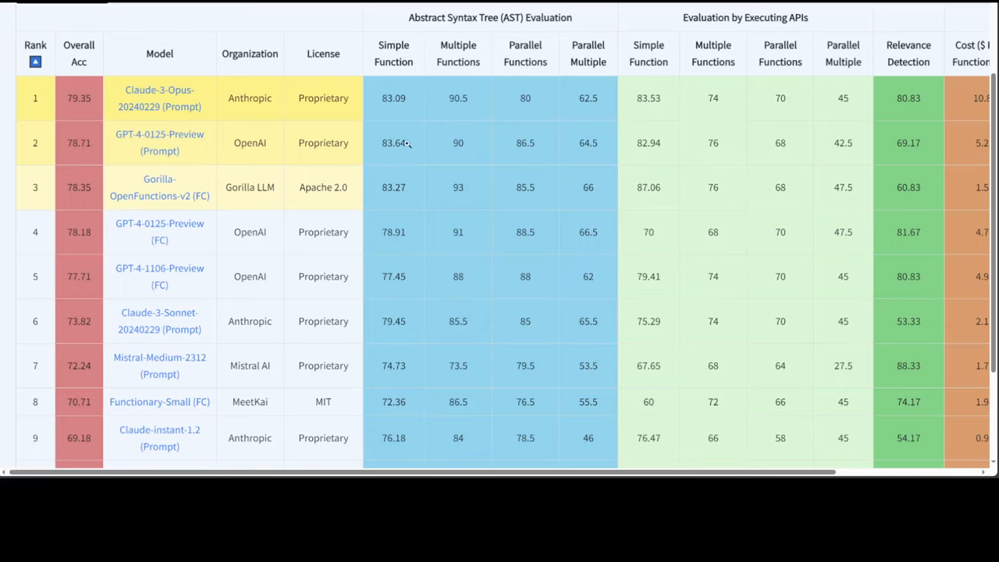
mouse_move(501, 68)
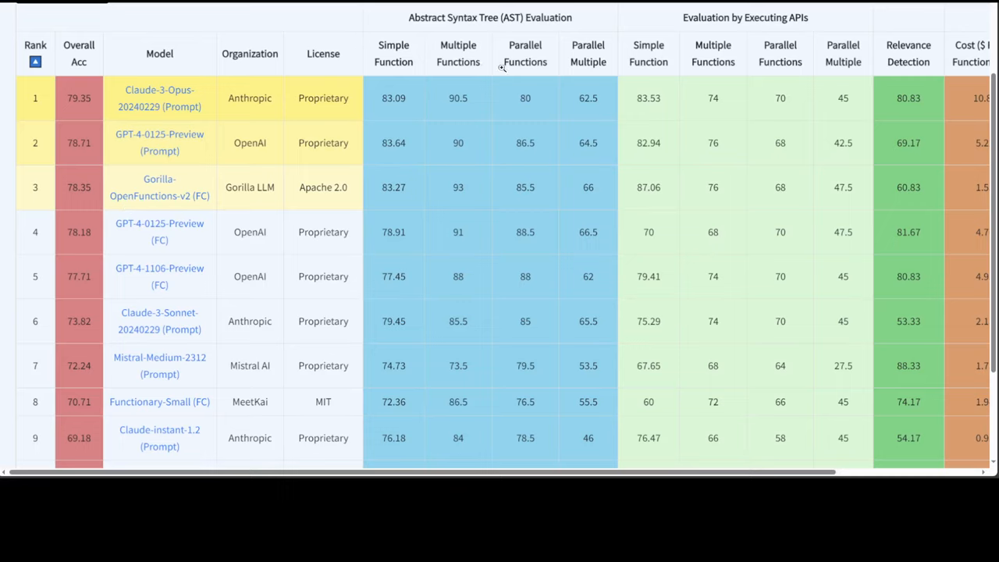
mouse_move(739, 88)
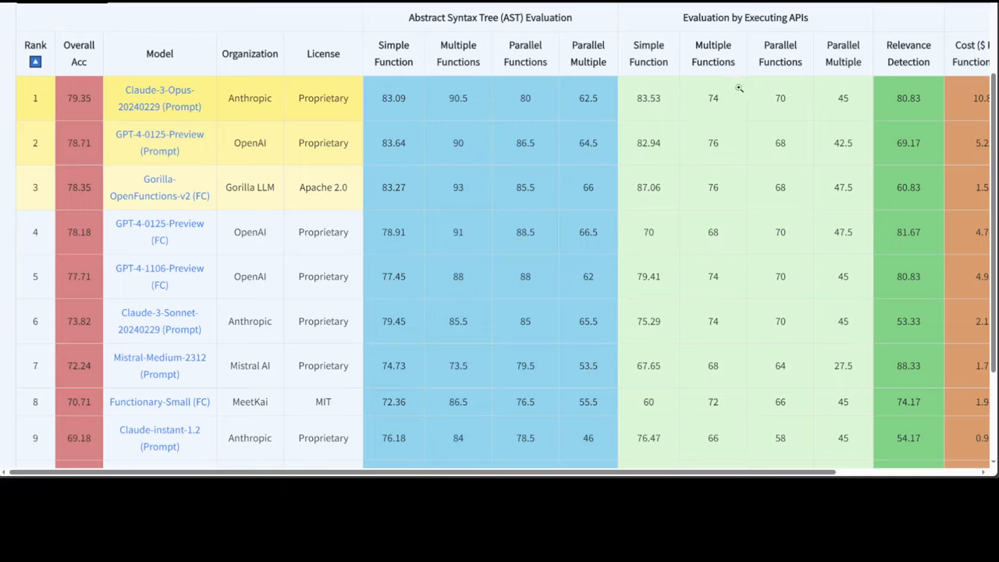
mouse_move(397, 123)
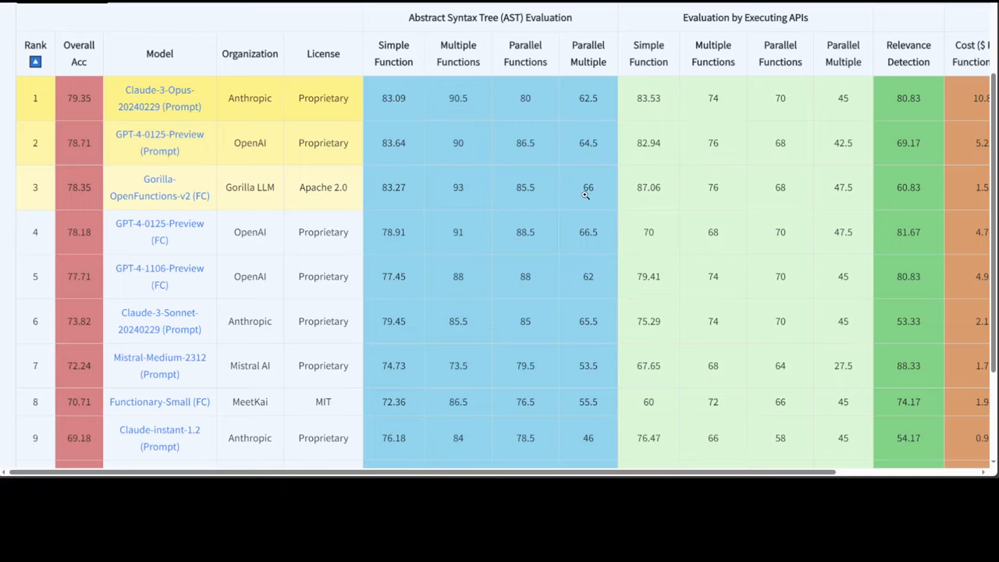
mouse_move(714, 168)
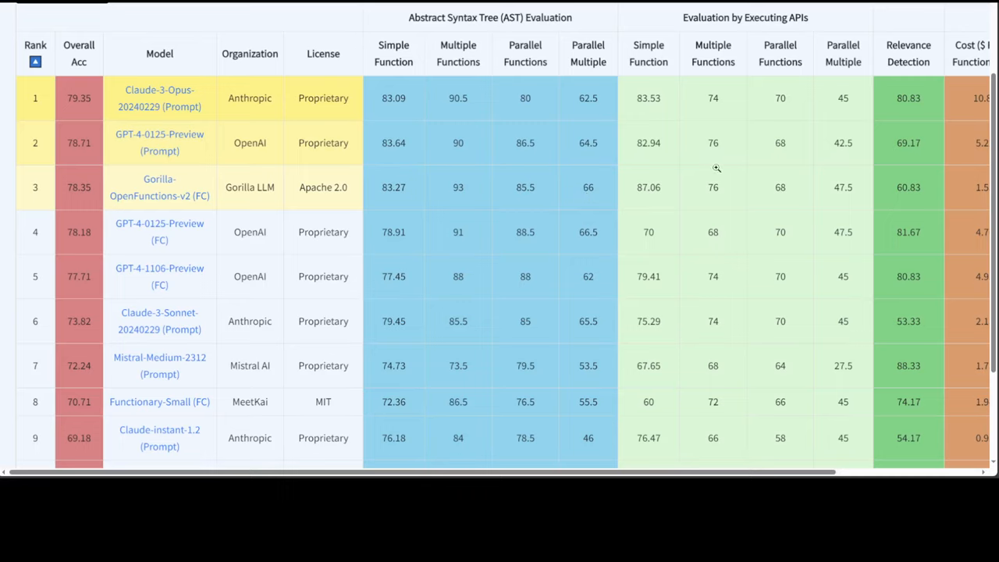
mouse_move(783, 232)
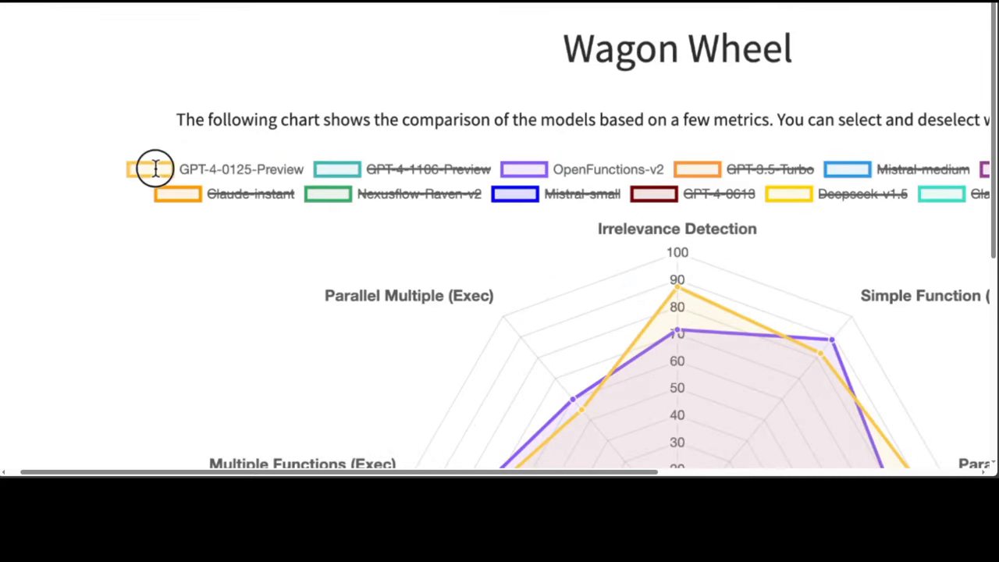
Toggle GPT-4-0125-Preview, Mistral-medium and Claude-2.1 on and off the wagon wheel chart.
left_click(150, 169)
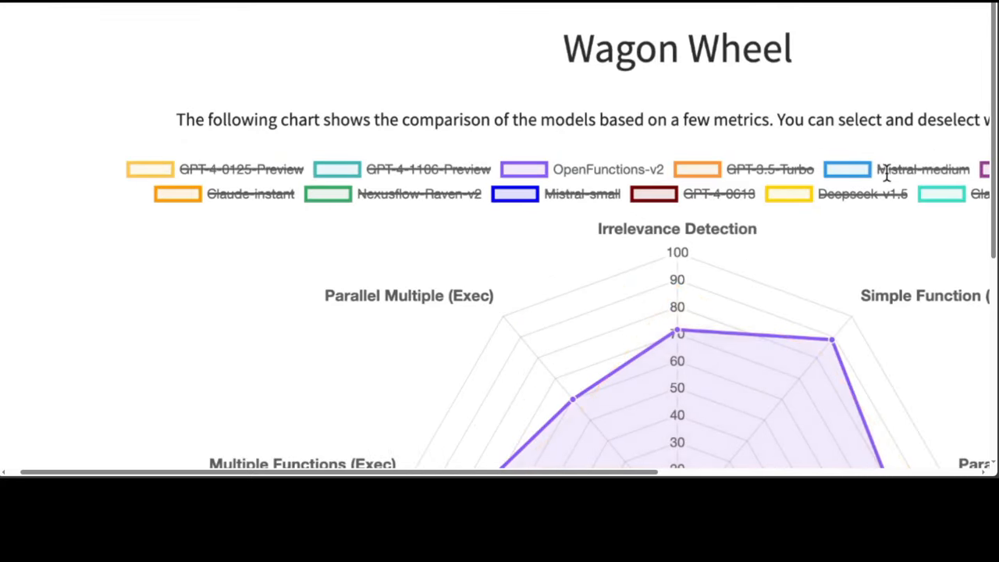
left_click(910, 167)
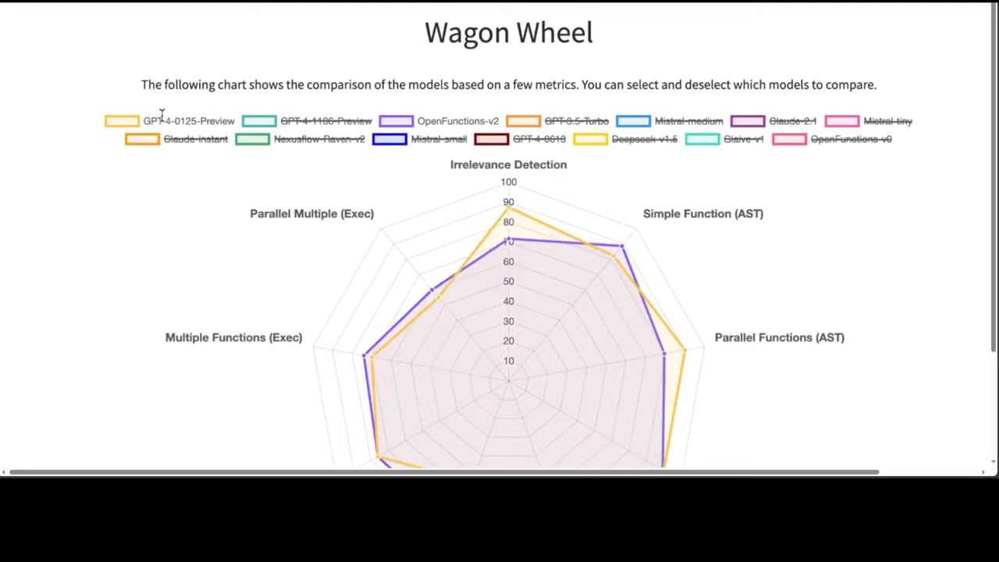
left_click(118, 121)
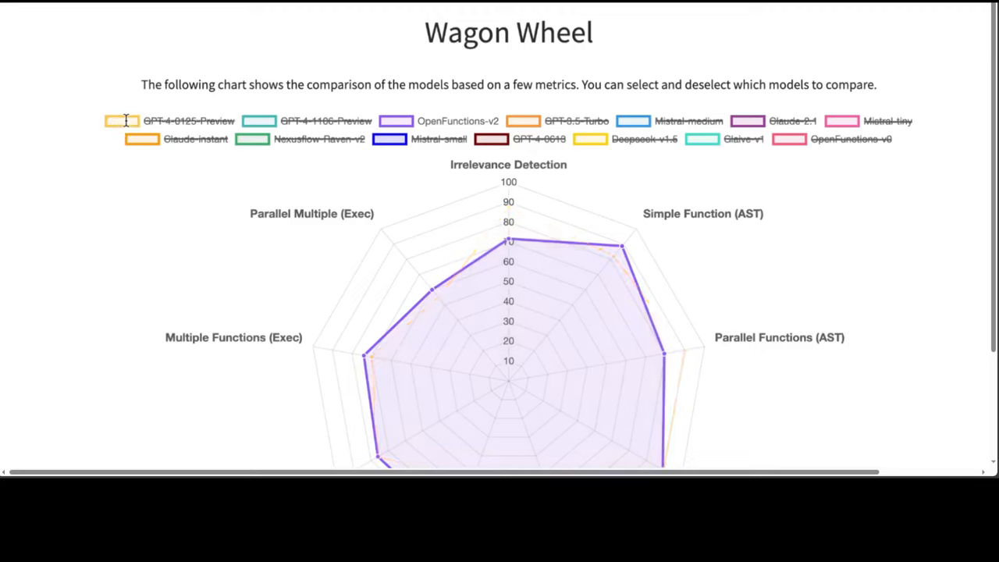
left_click(632, 121)
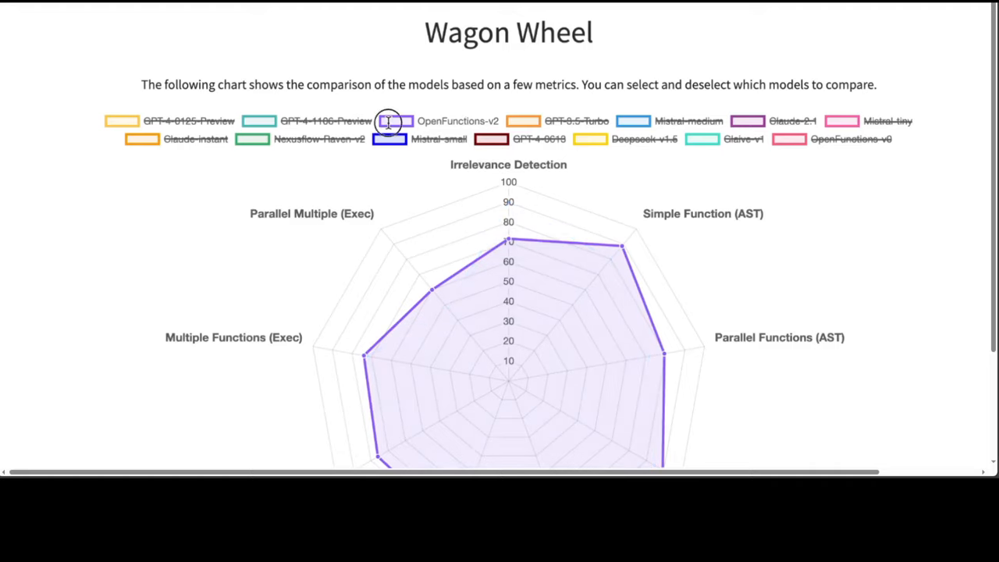
left_click(119, 120)
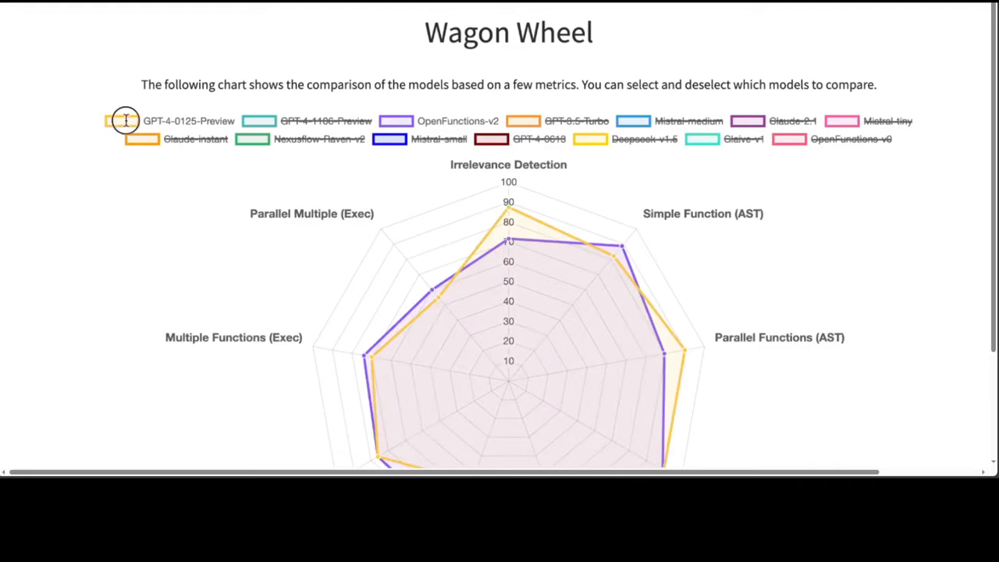
left_click(118, 120)
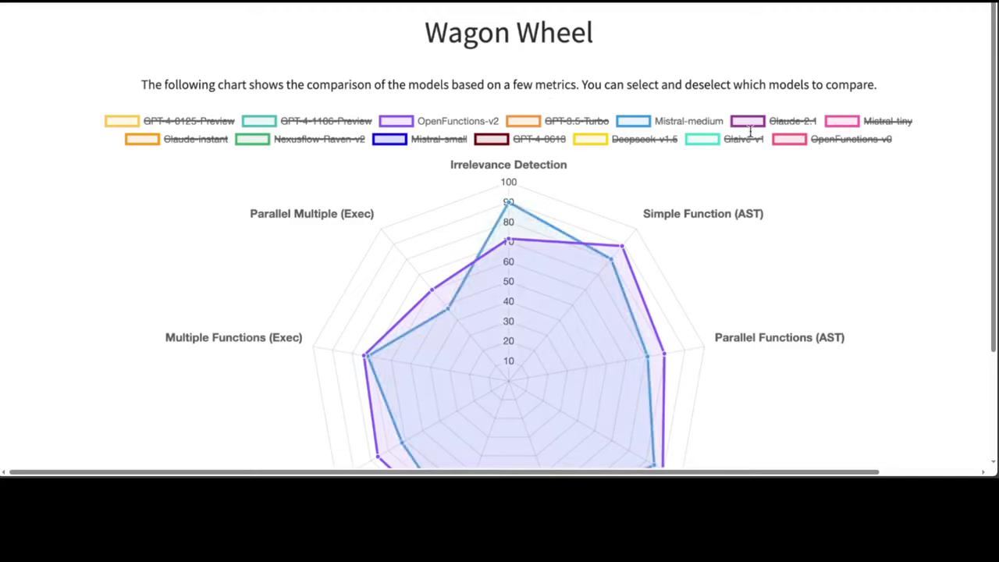
left_click(752, 121)
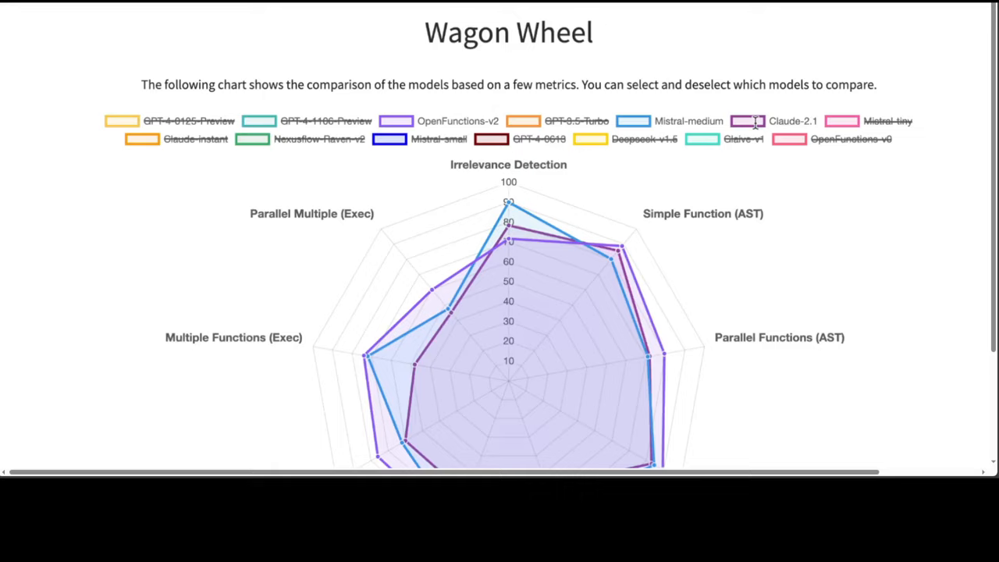
left_click(750, 121)
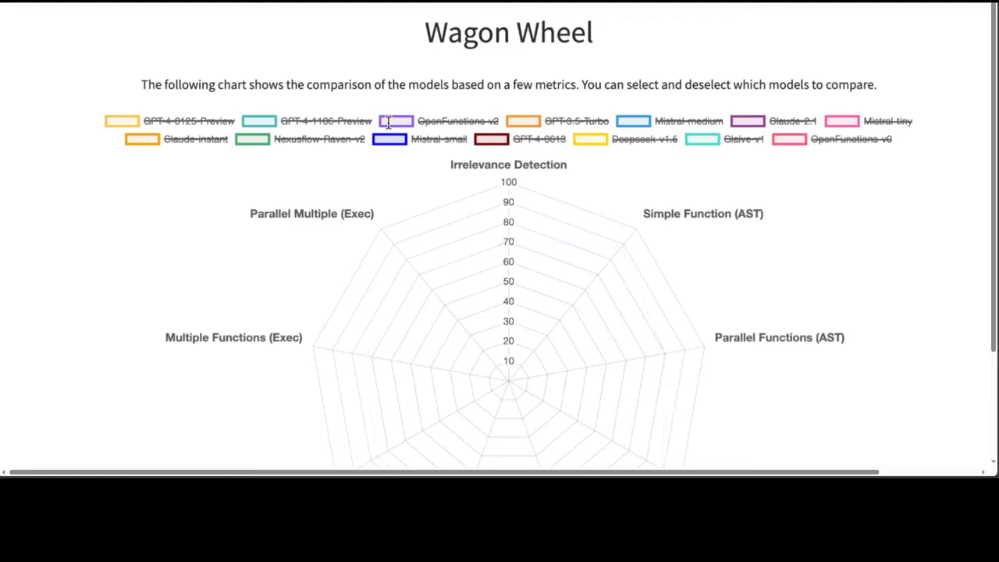
left_click(386, 120)
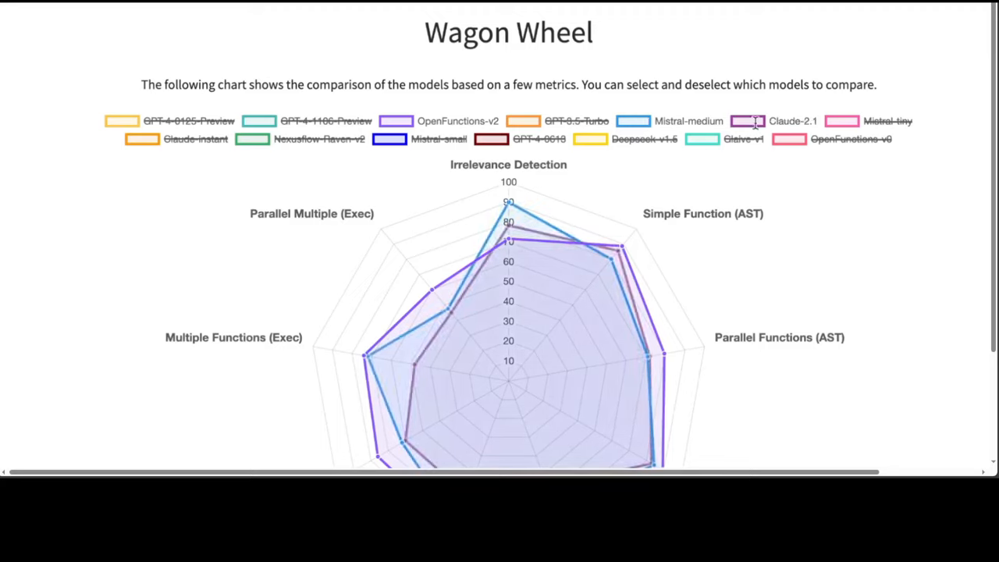
Hide Claude-2.1, leaving OpenFunctions-v2 and Mistral-medium on the wagon wheel.
left_click(748, 121)
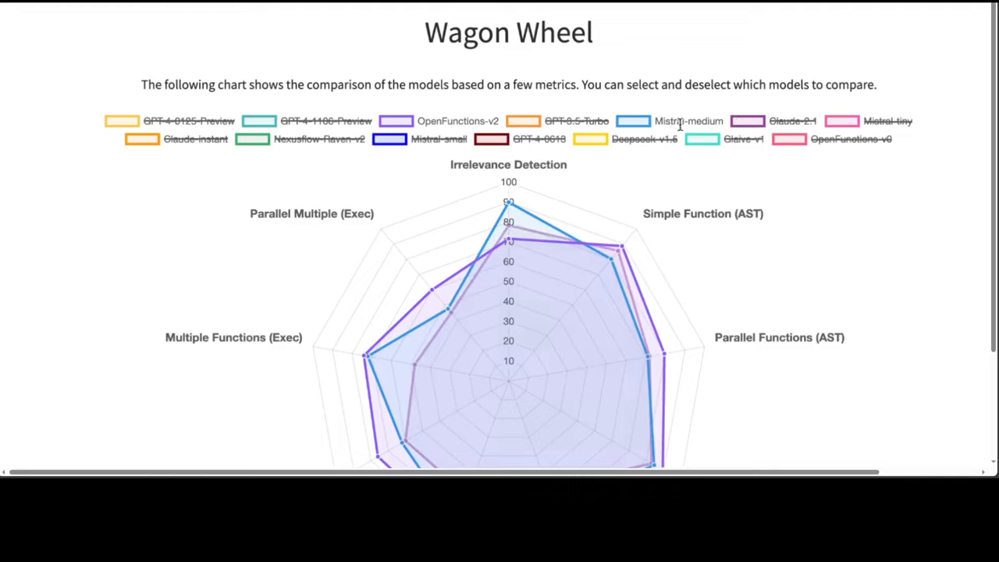
left_click(656, 121)
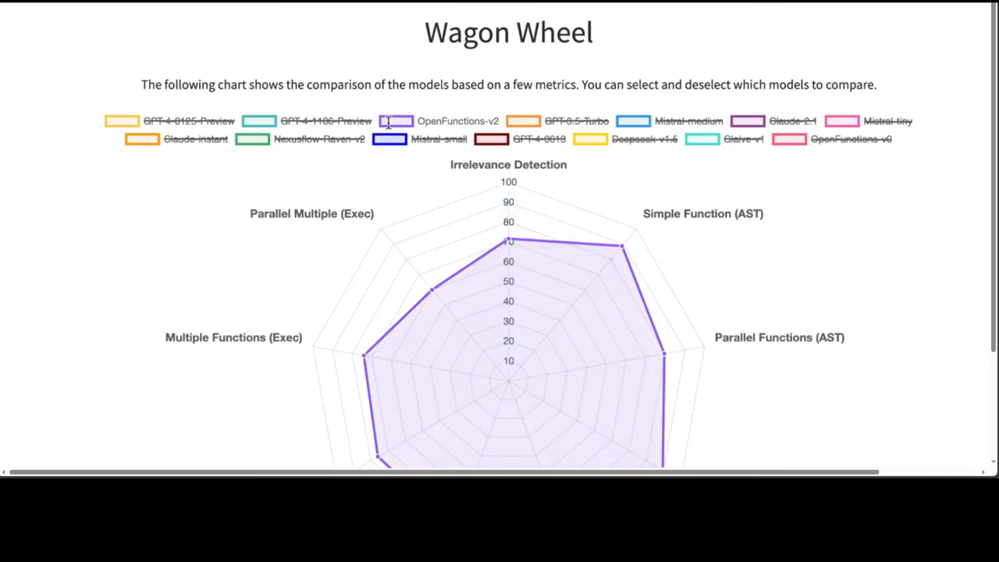
left_click(121, 121)
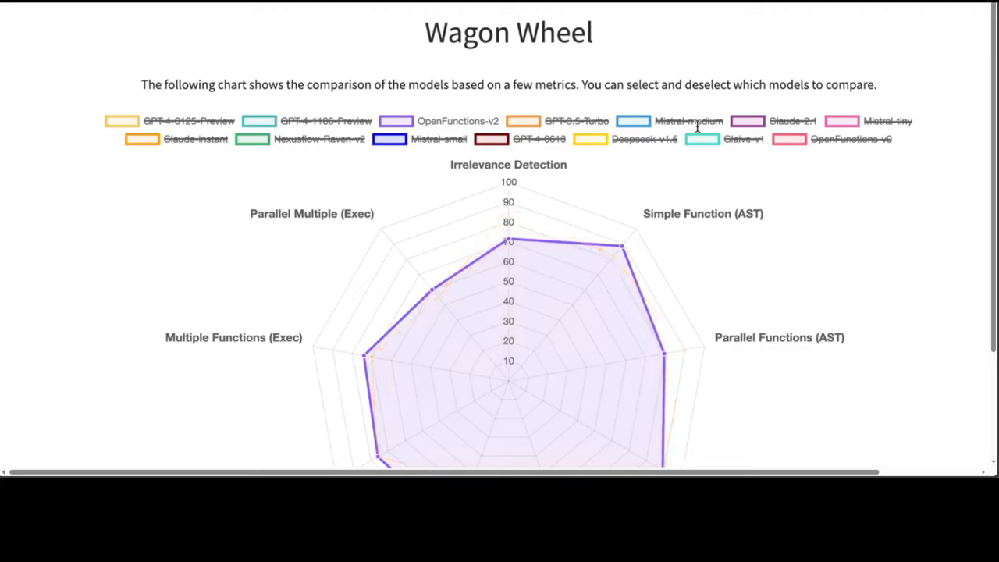
left_click(637, 121)
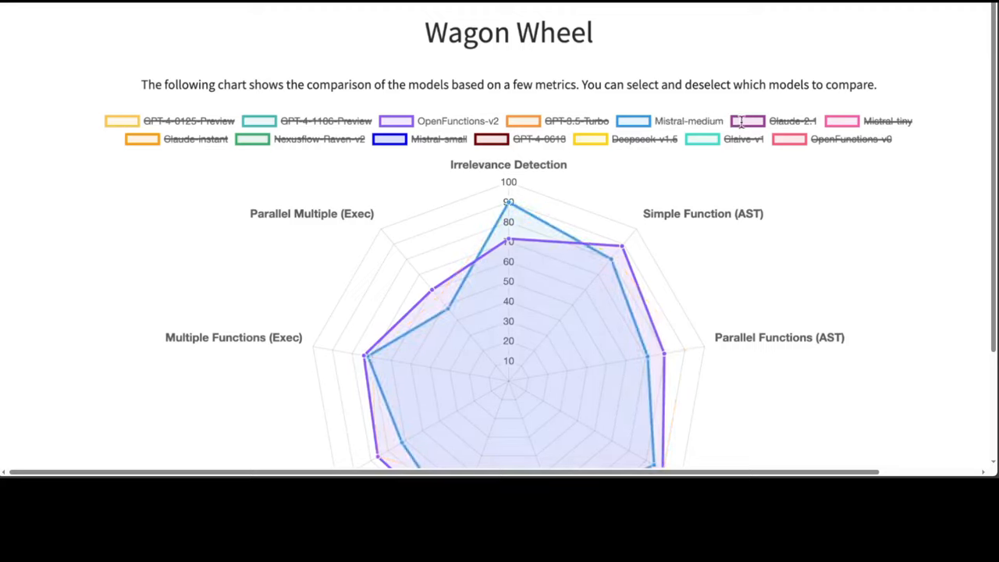
left_click(749, 121)
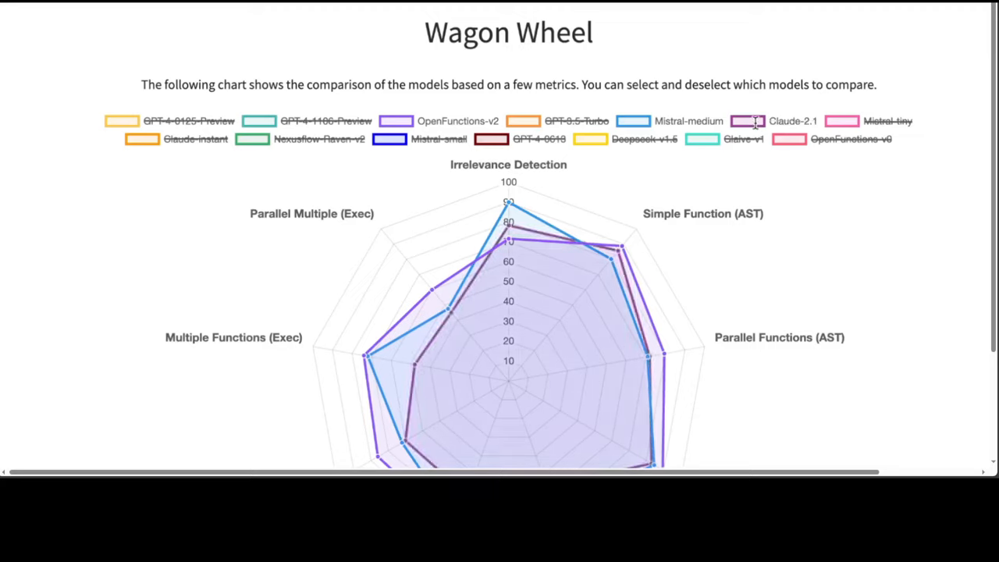
left_click(752, 121)
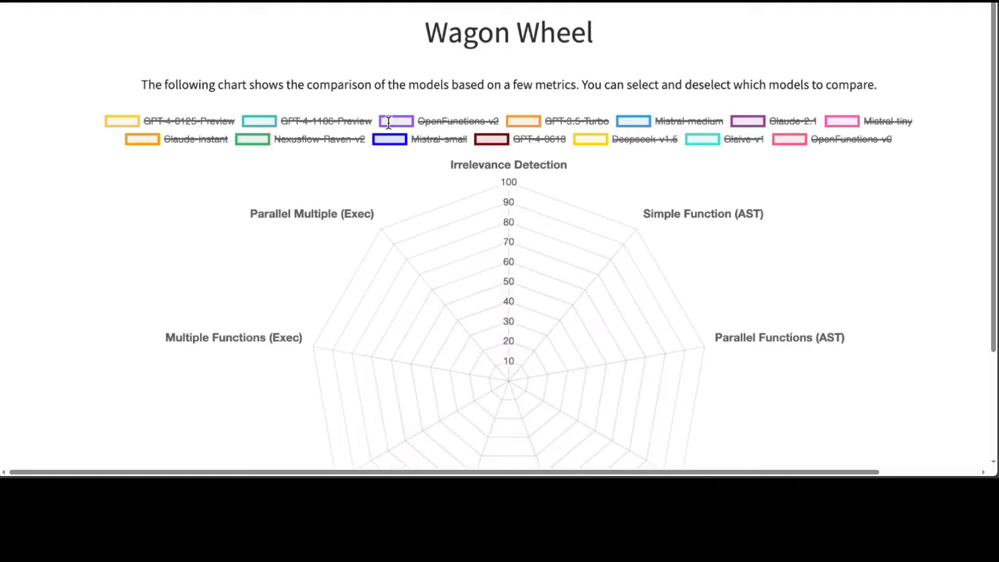
left_click(390, 121)
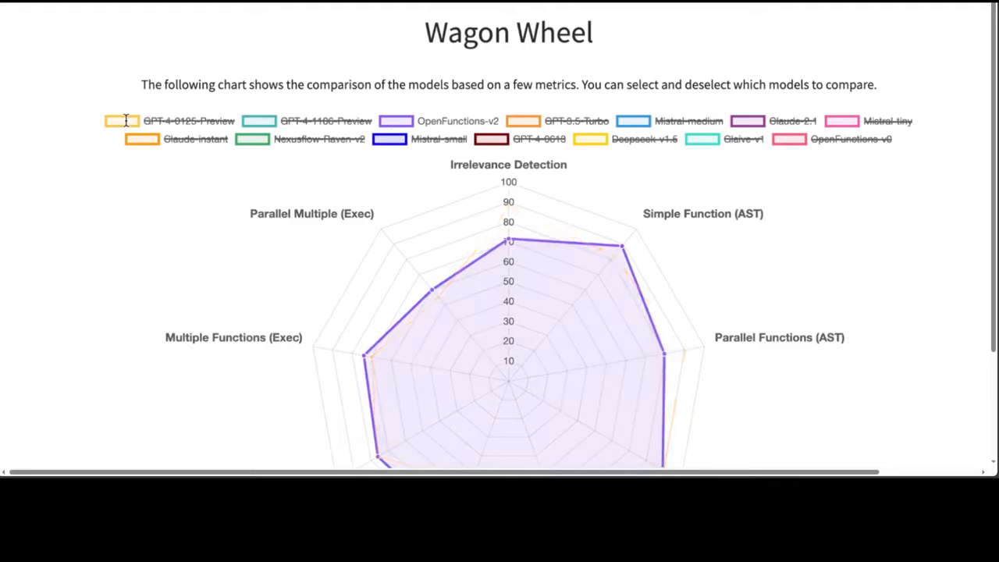
left_click(635, 121)
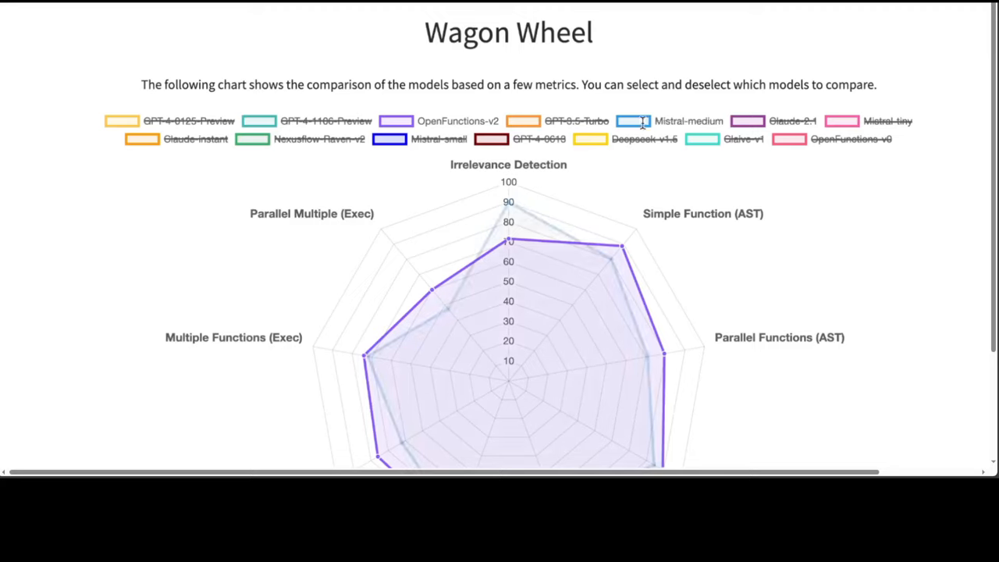
left_click(634, 121)
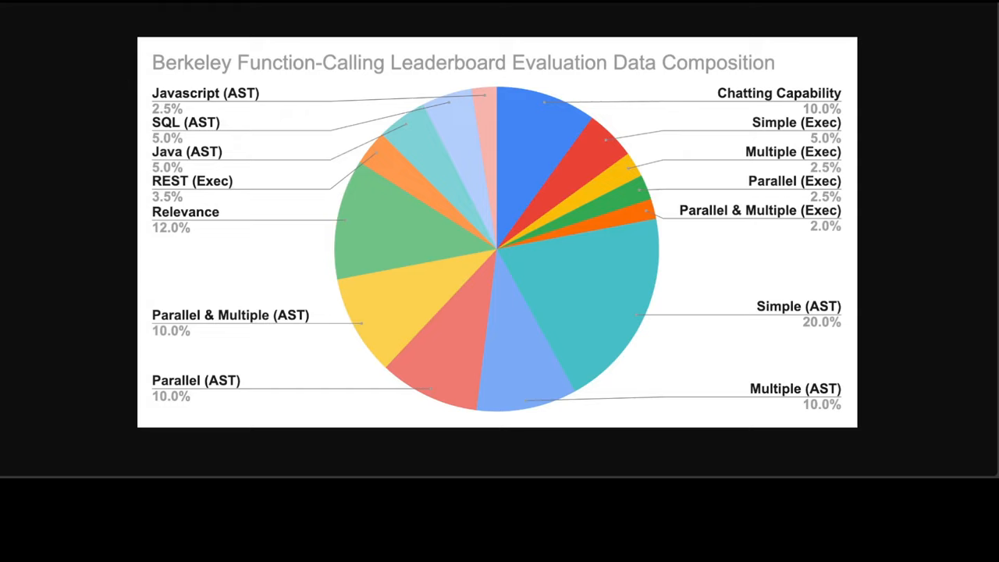
mouse_move(6, 116)
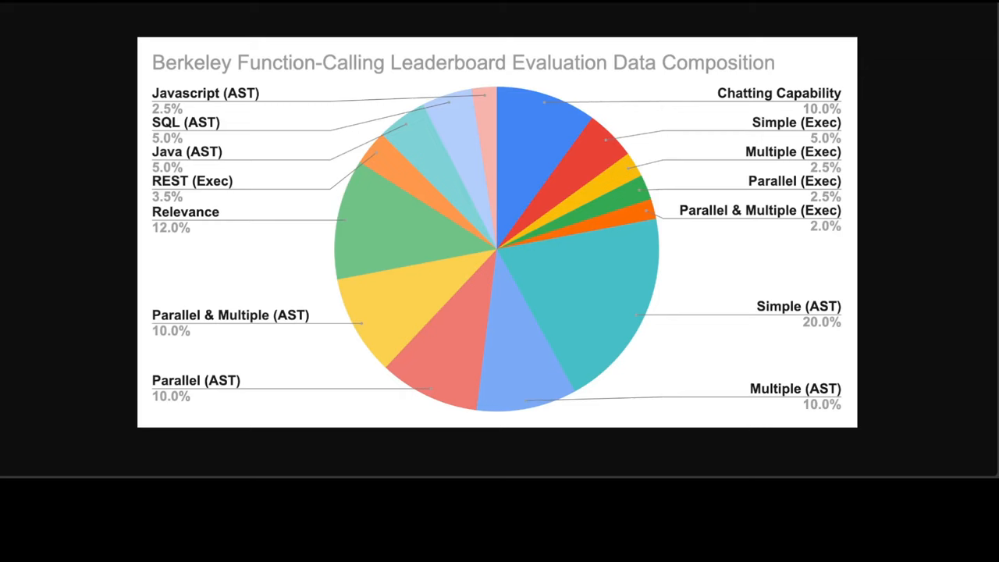
Scroll up past the Wagon Wheel section to the page title and Leaderboard table.
scroll("down", 3)
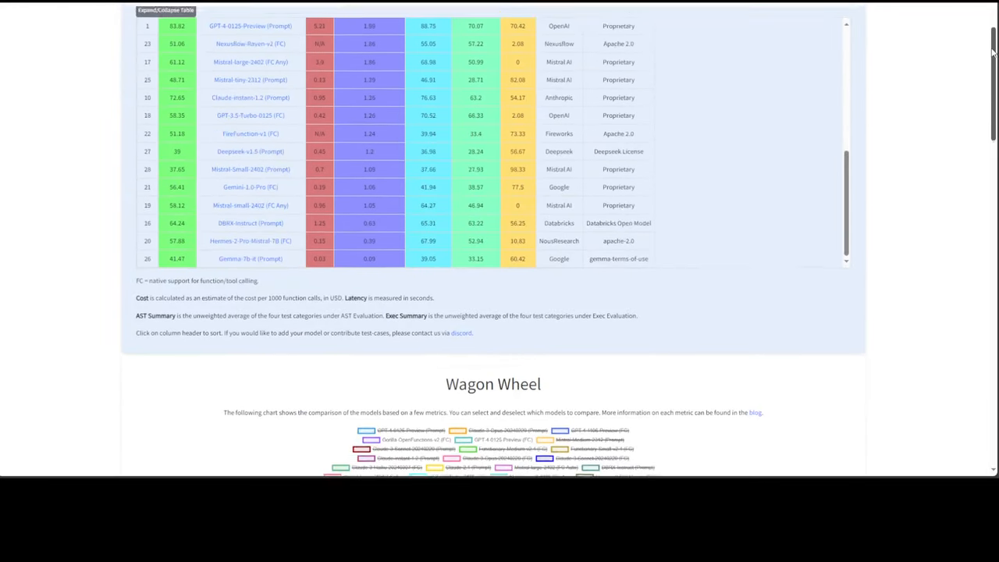
scroll("up", 3)
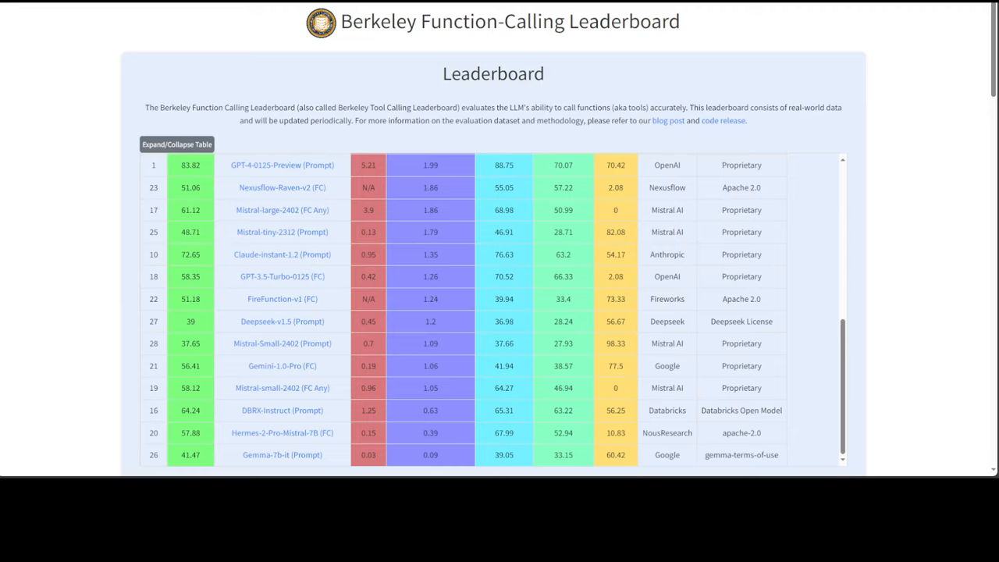
mouse_move(18, 129)
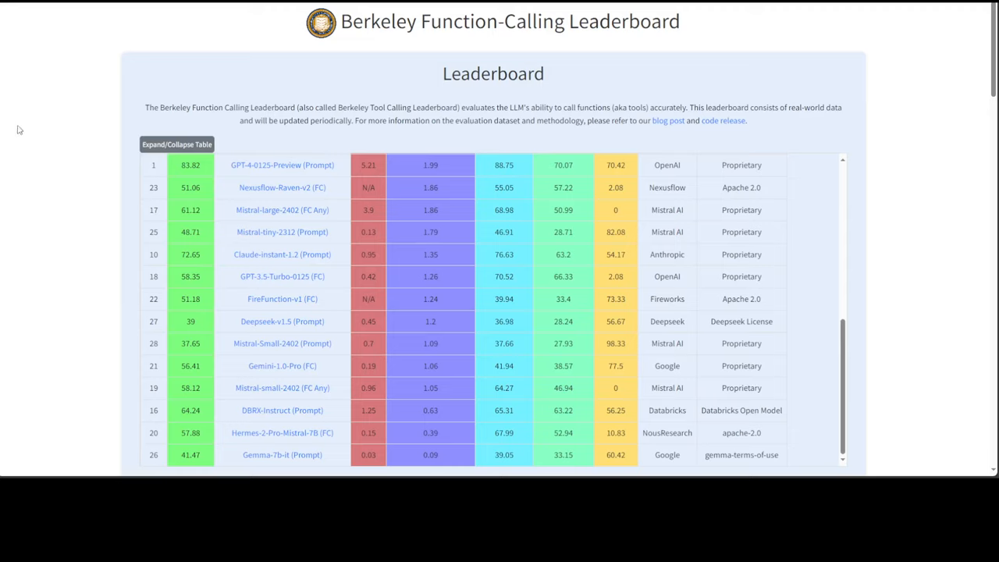